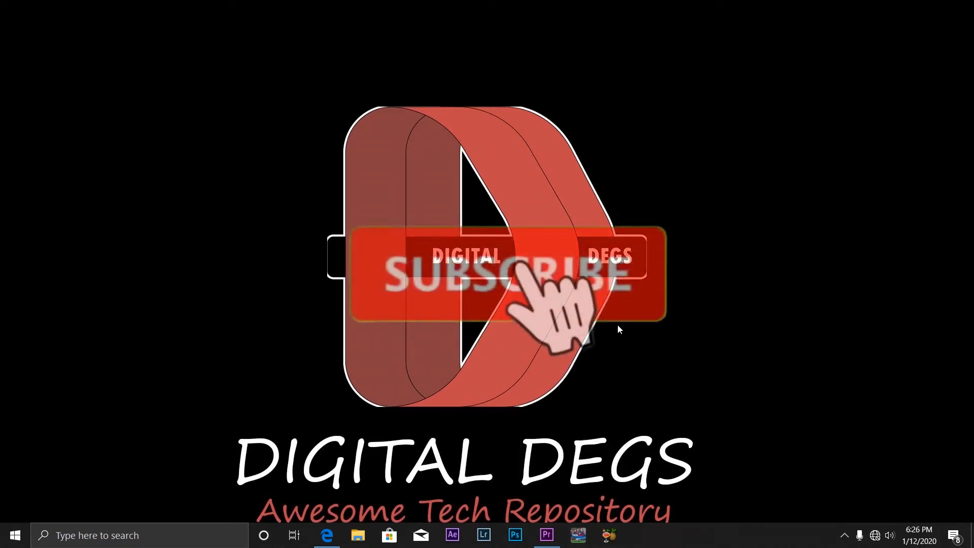
# Step: Reach the Privacy section of Windows Settings from the Start menu and scroll the sidebar to App permissions
pyautogui.click(530, 278)
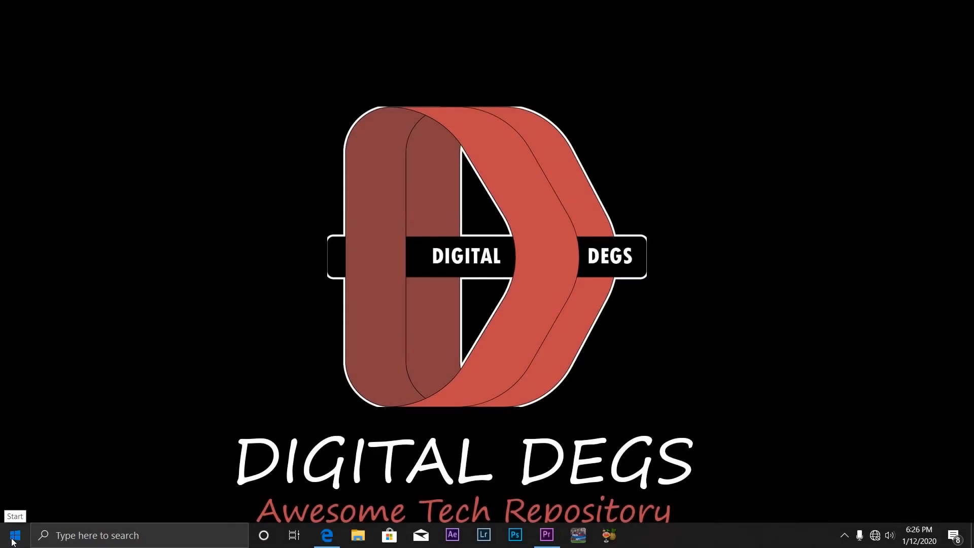
pyautogui.click(12, 534)
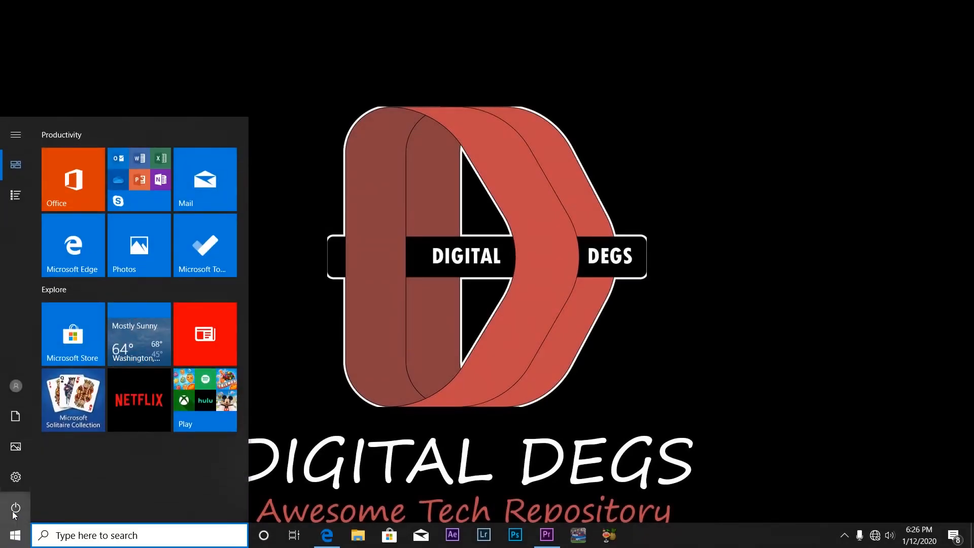
pyautogui.click(15, 476)
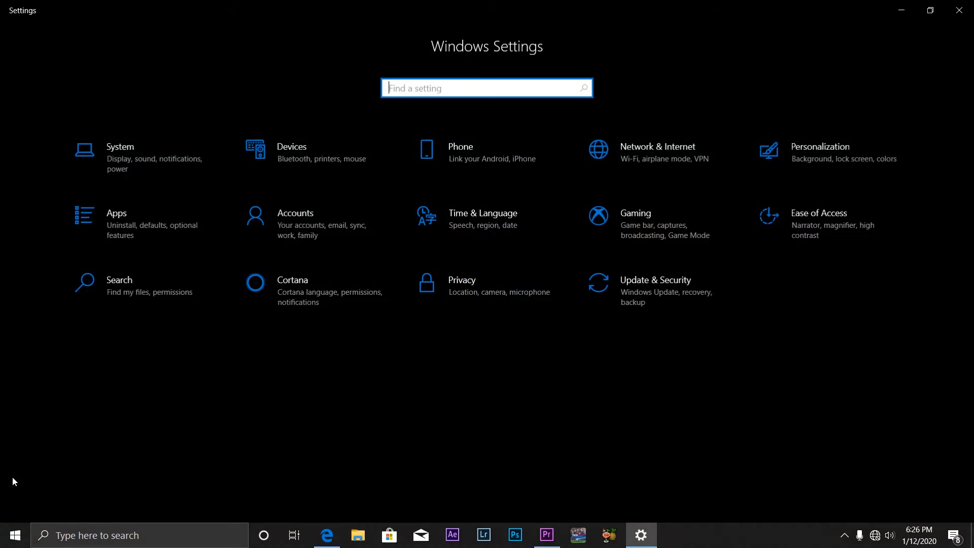
pyautogui.click(461, 281)
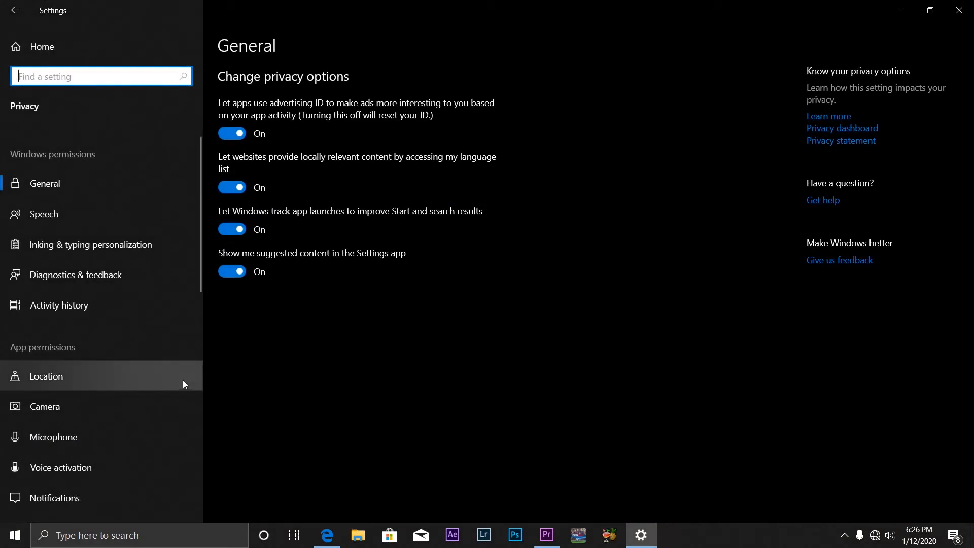
pyautogui.moveTo(63, 326)
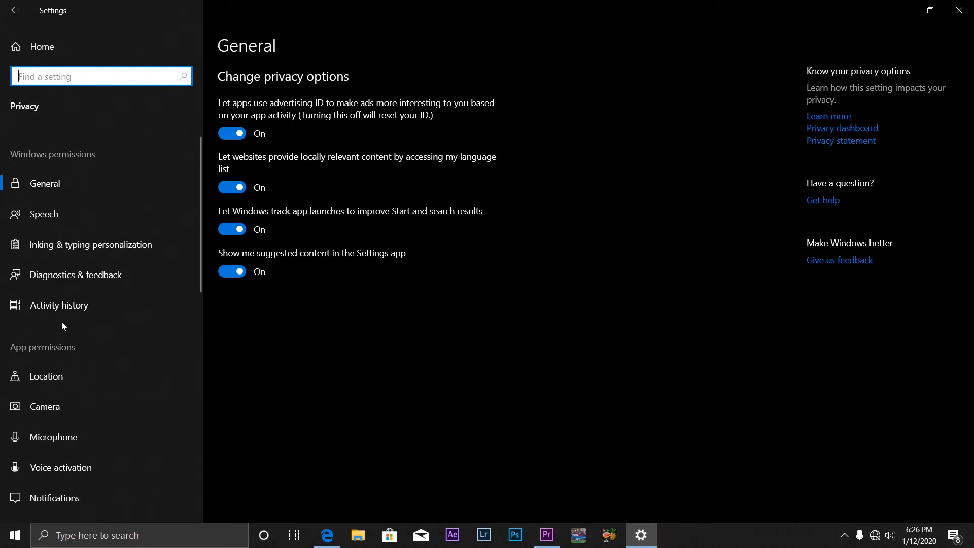
pyautogui.scroll(-3)
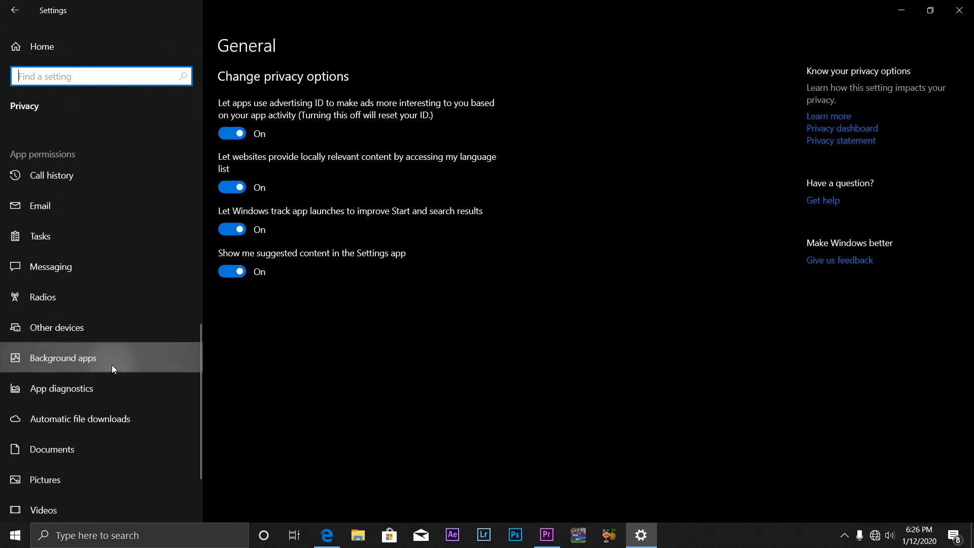
# Step: Show the Background apps page and scroll through its list of allowed apps
pyautogui.click(63, 357)
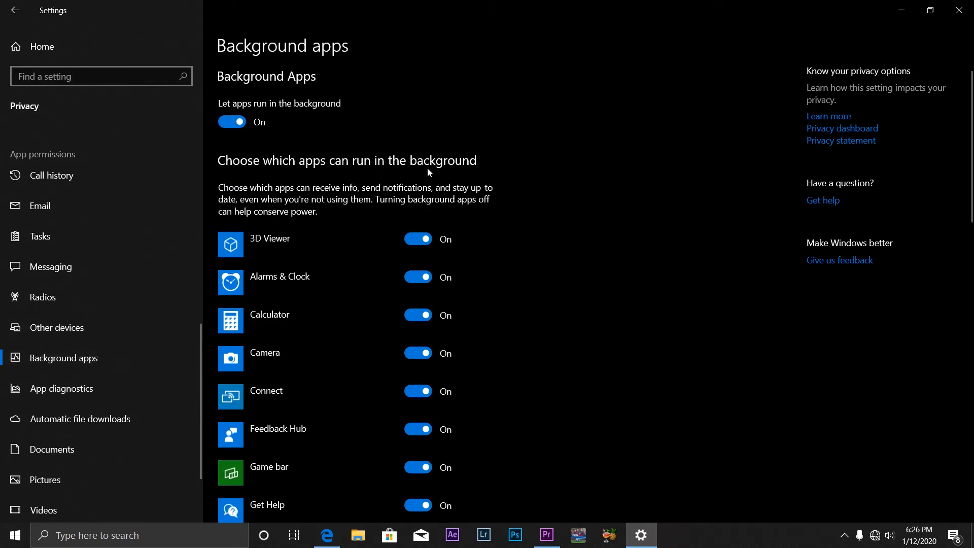
pyautogui.scroll(-3)
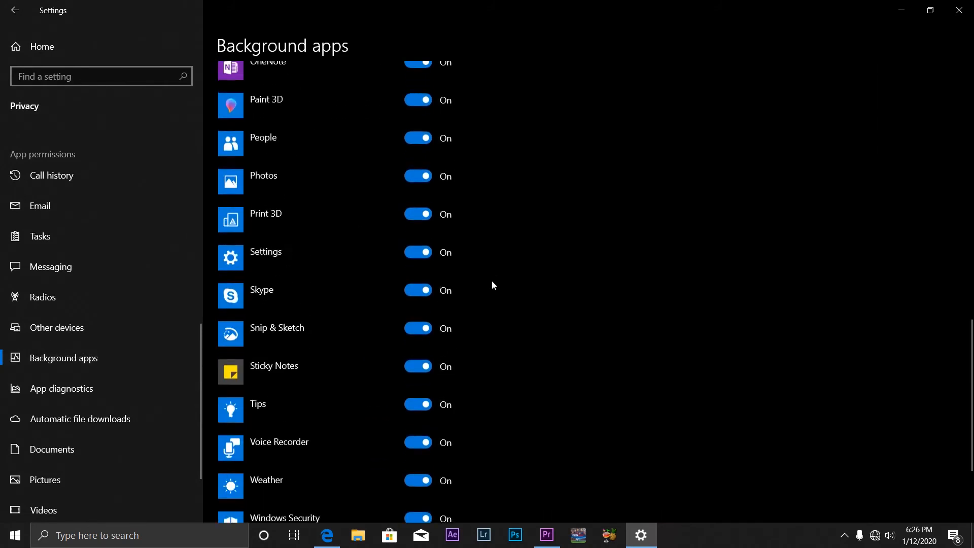
pyautogui.scroll(-3)
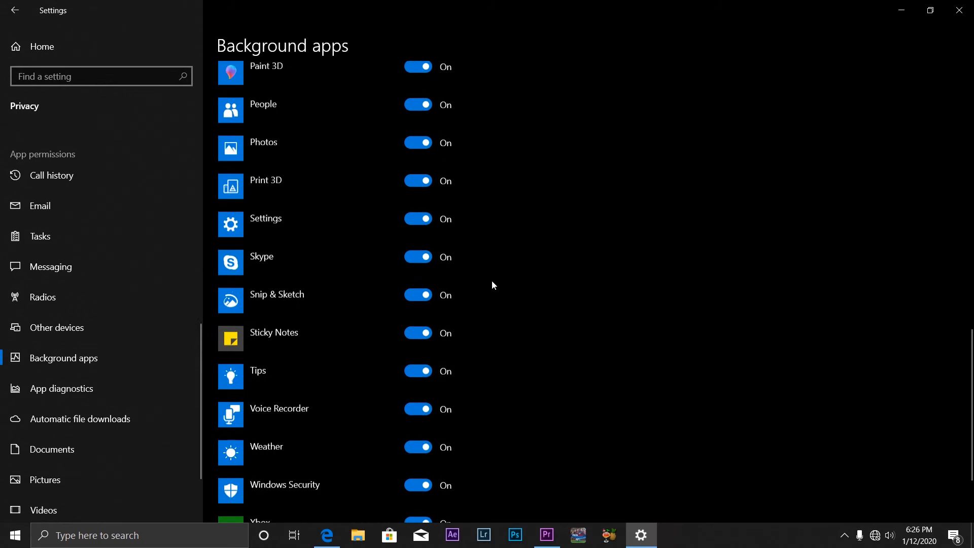
pyautogui.scroll(3)
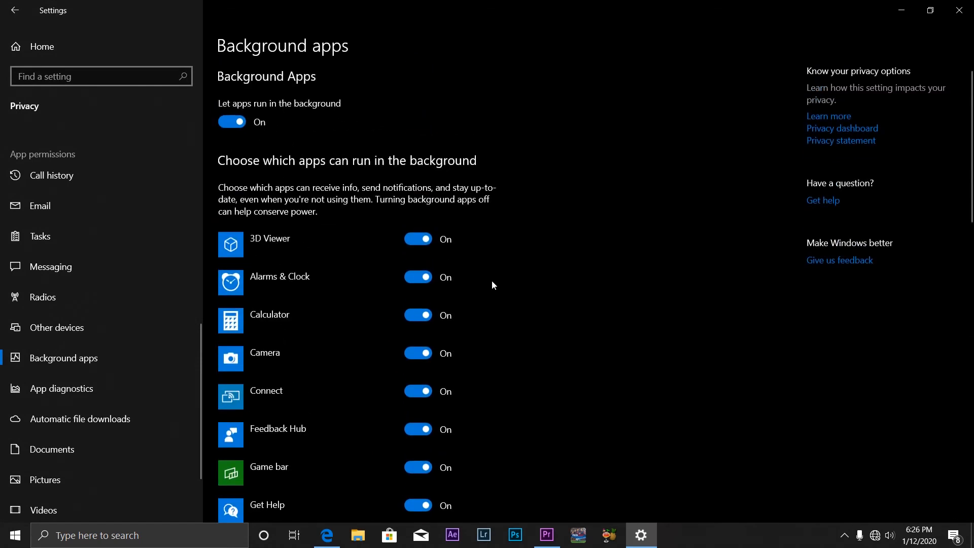
pyautogui.scroll(-3)
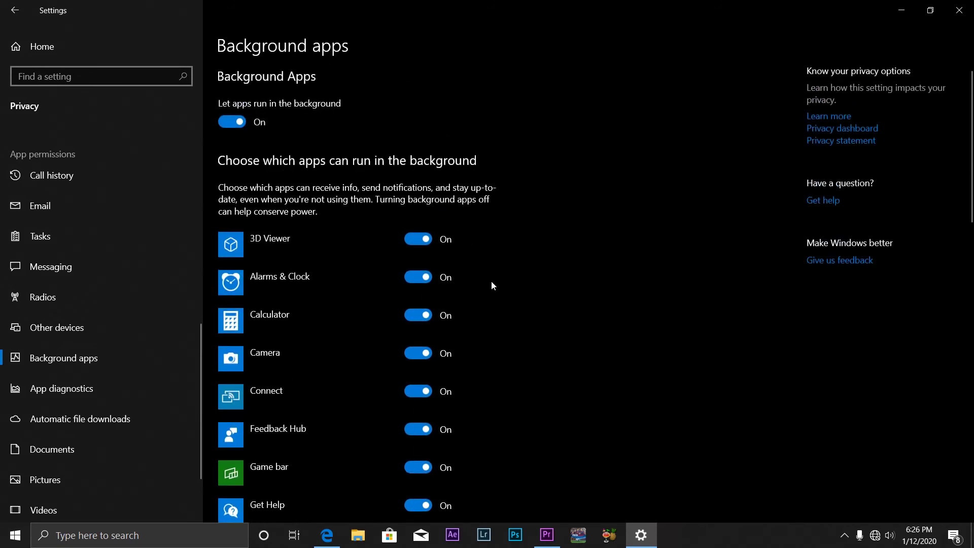
pyautogui.scroll(-3)
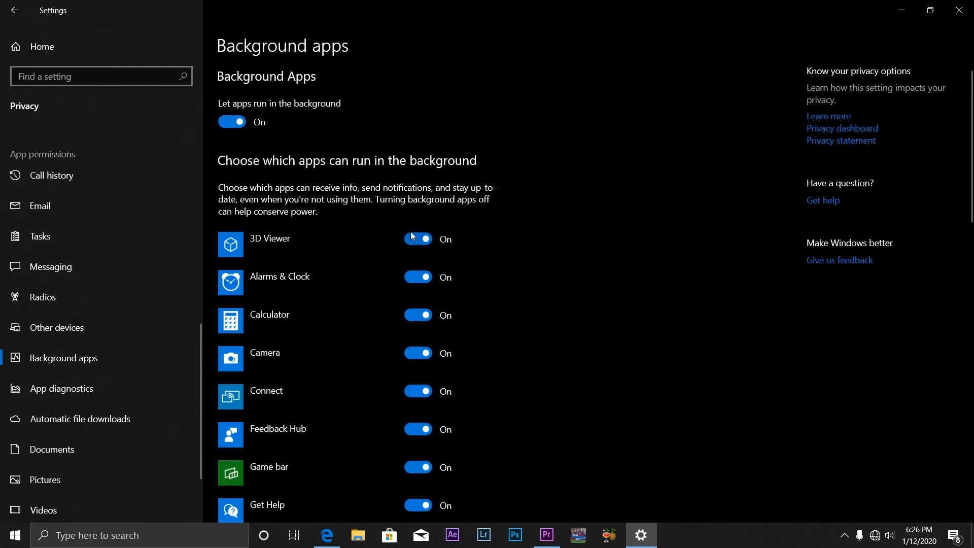
pyautogui.click(232, 122)
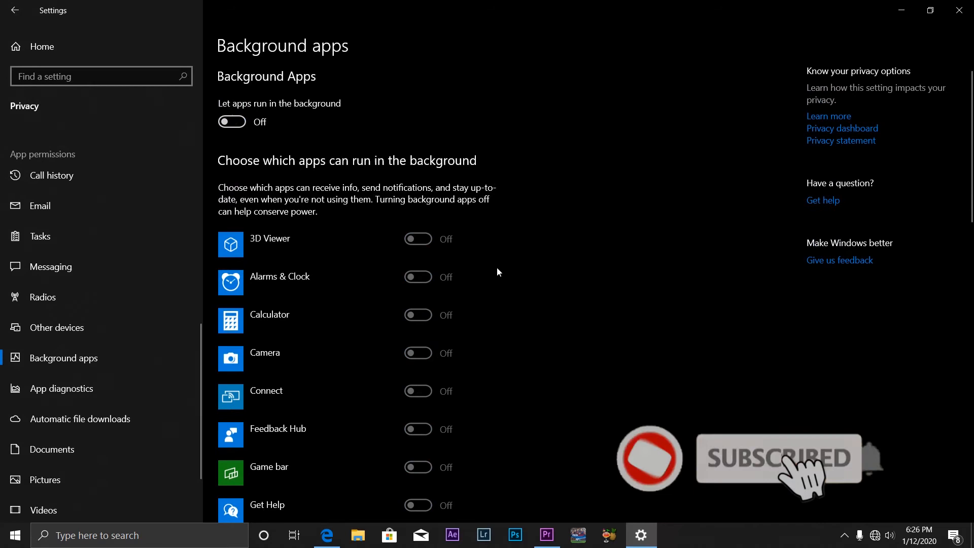
pyautogui.scroll(-3)
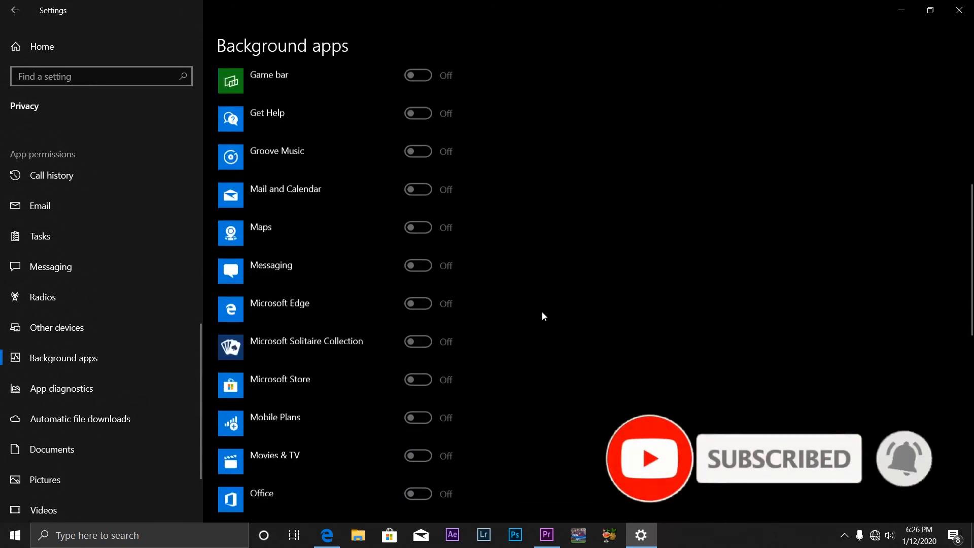
pyautogui.scroll(3)
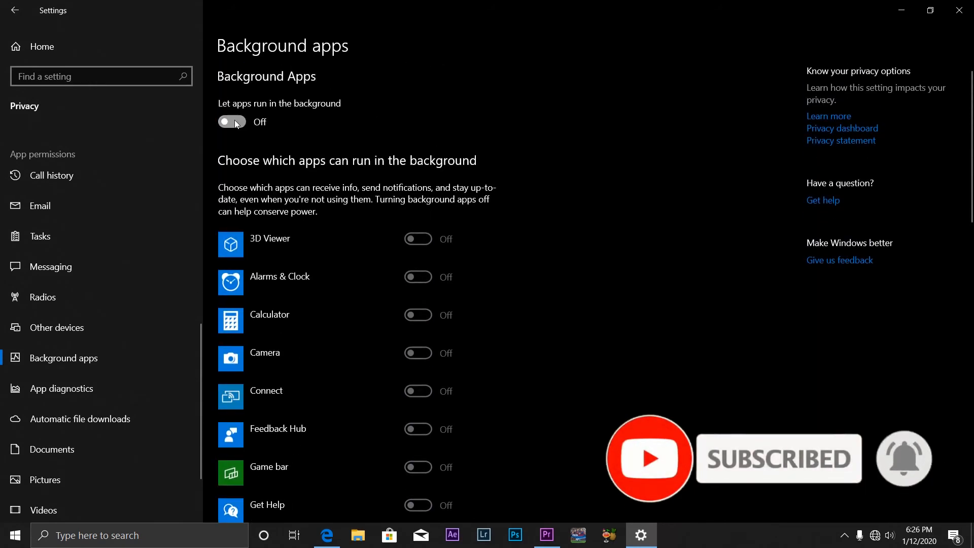
pyautogui.click(231, 122)
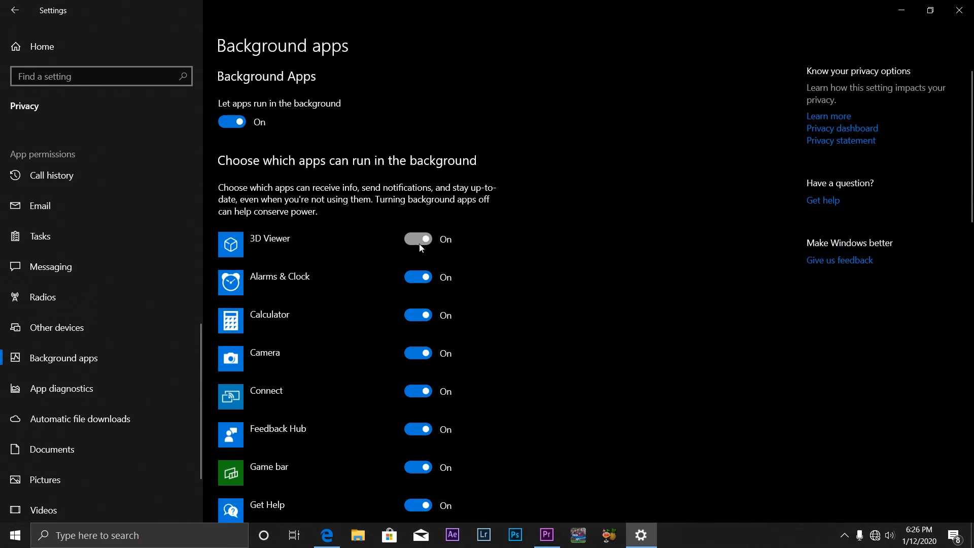
# Step: Switch off background running for Alarms & Clock and another app, leaving Calculator and others on
pyautogui.click(418, 277)
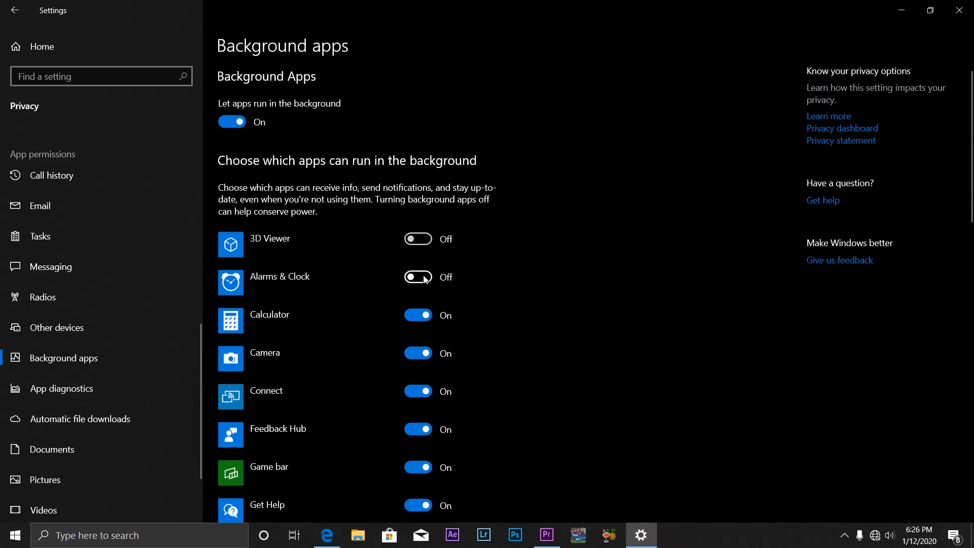
pyautogui.scroll(-3)
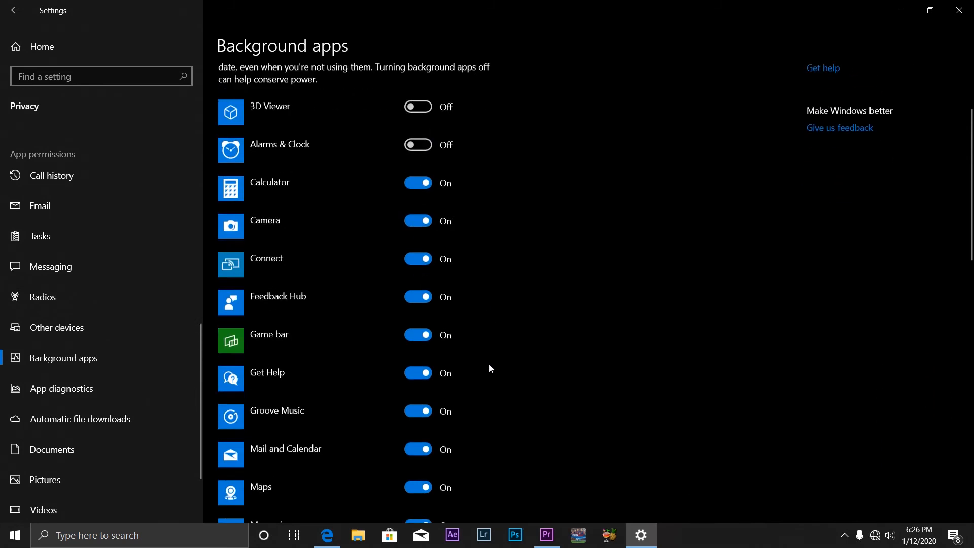
pyautogui.click(418, 222)
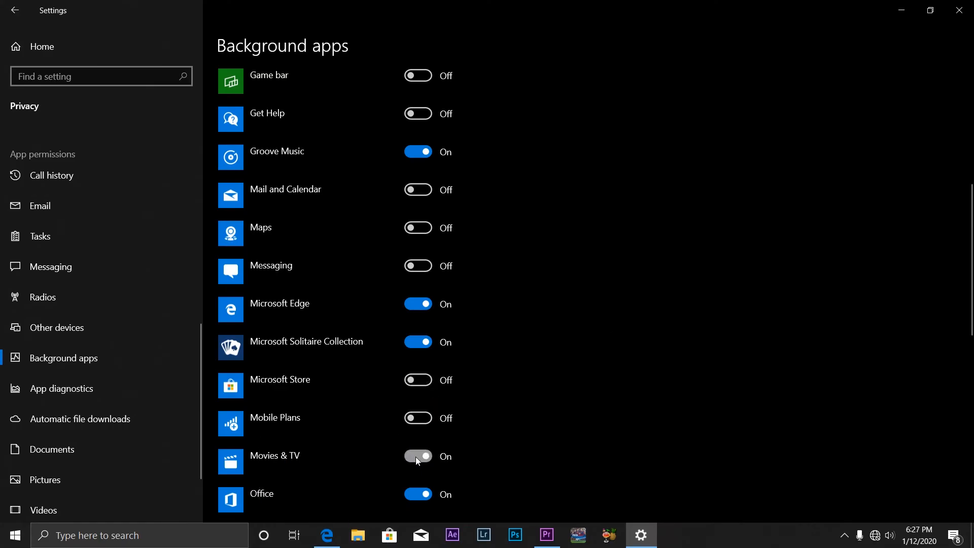
pyautogui.scroll(-3)
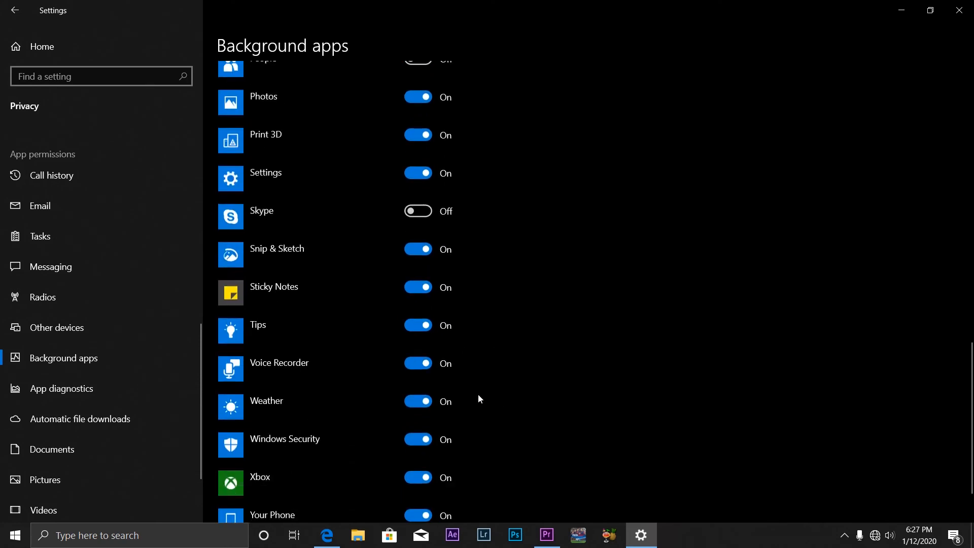
pyautogui.scroll(-3)
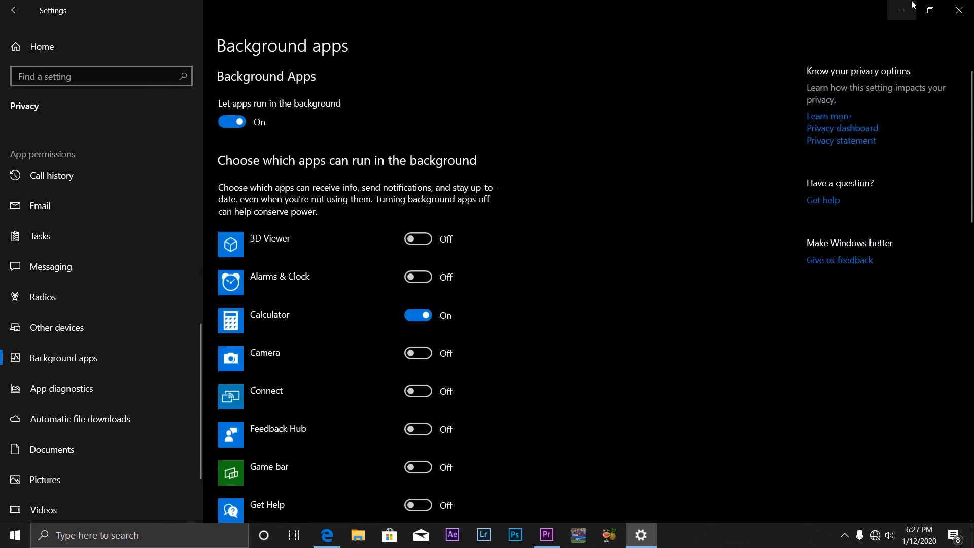
pyautogui.moveTo(285, 216)
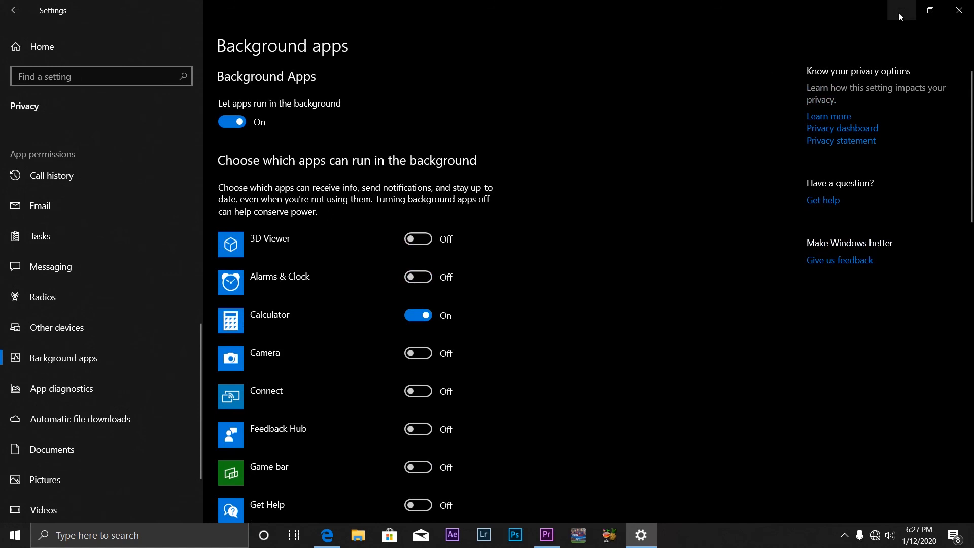
pyautogui.moveTo(903, 11)
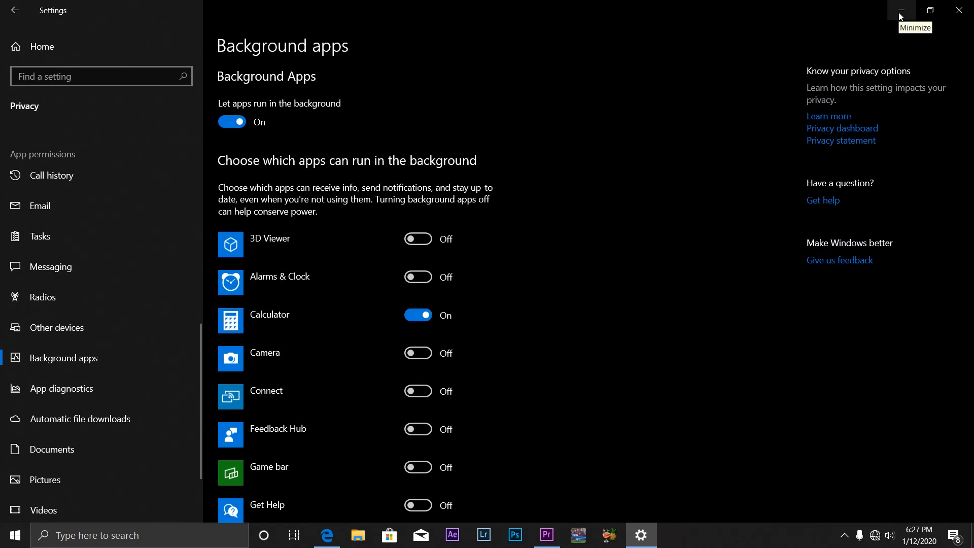
# Step: Minimize the Settings window to show the desktop
pyautogui.click(901, 10)
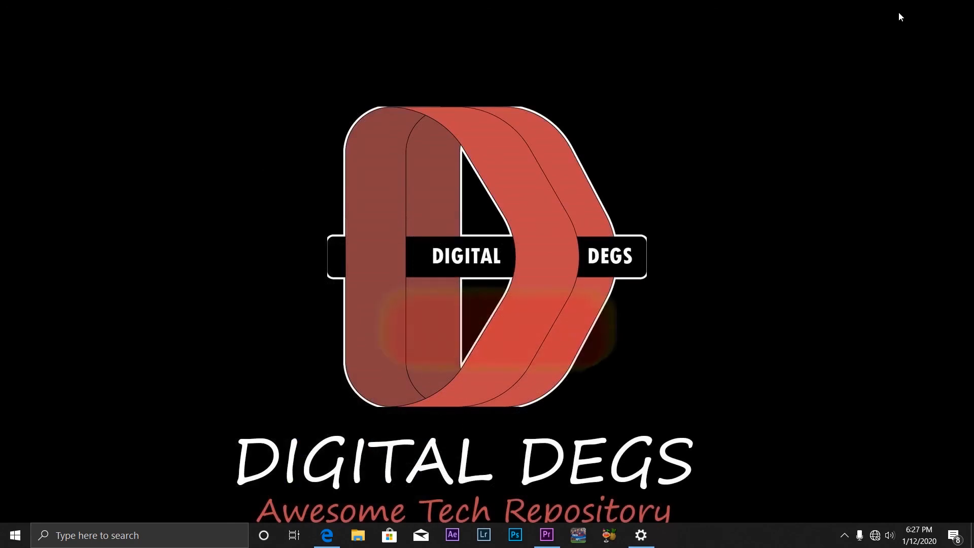